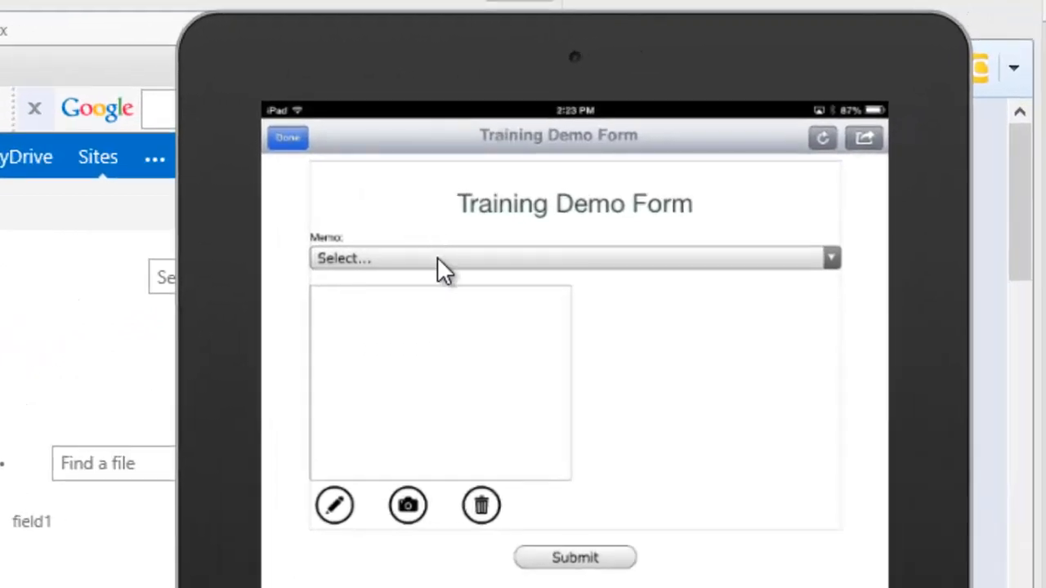
Choose 'Submitted from an iPad' in the form's Memo dropdown
left_click(572, 258)
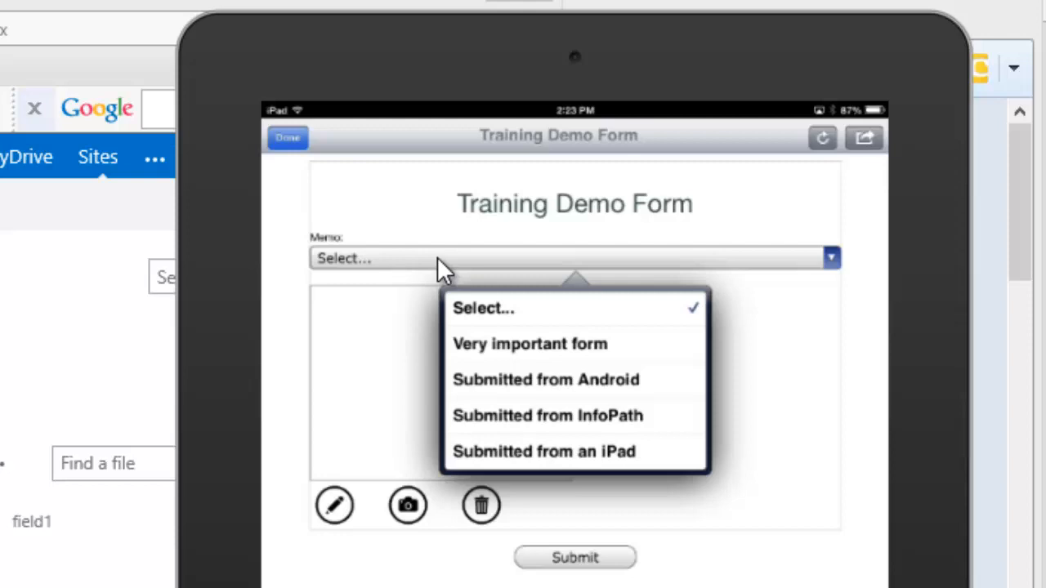
left_click(543, 452)
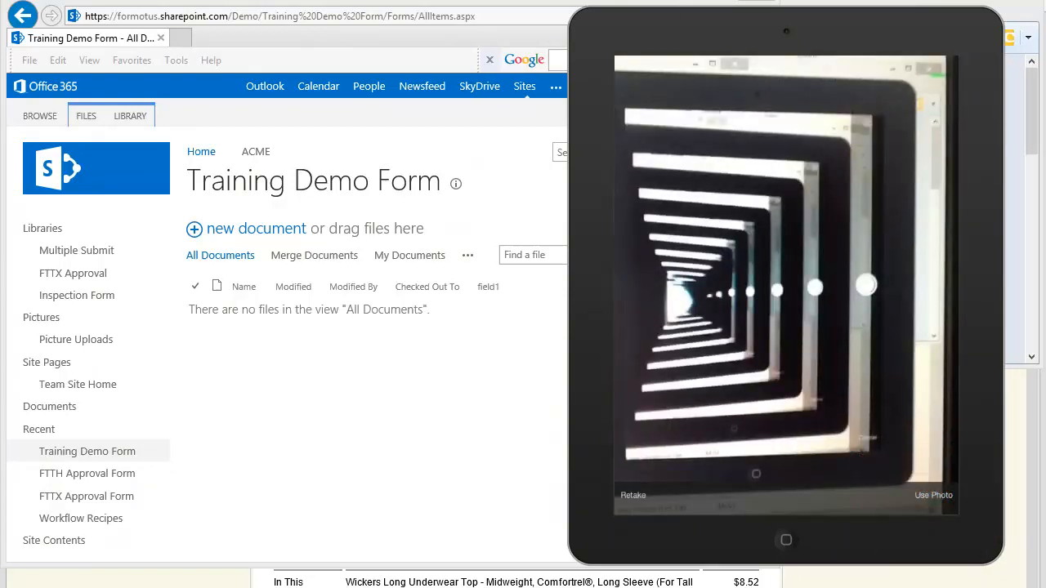
Use the captured screen photo as the form's picture
left_click(933, 495)
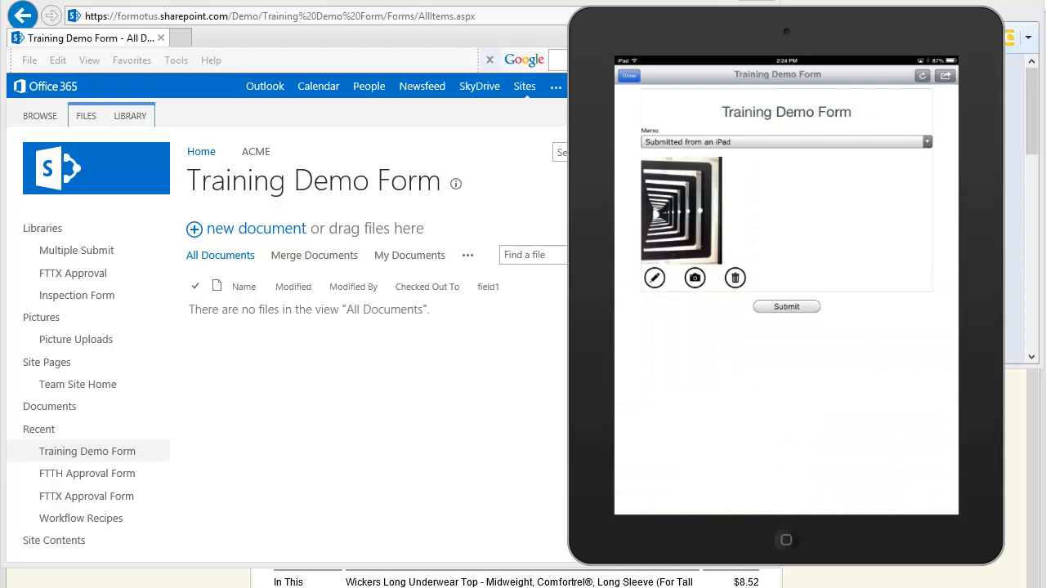
mouse_move(731, 402)
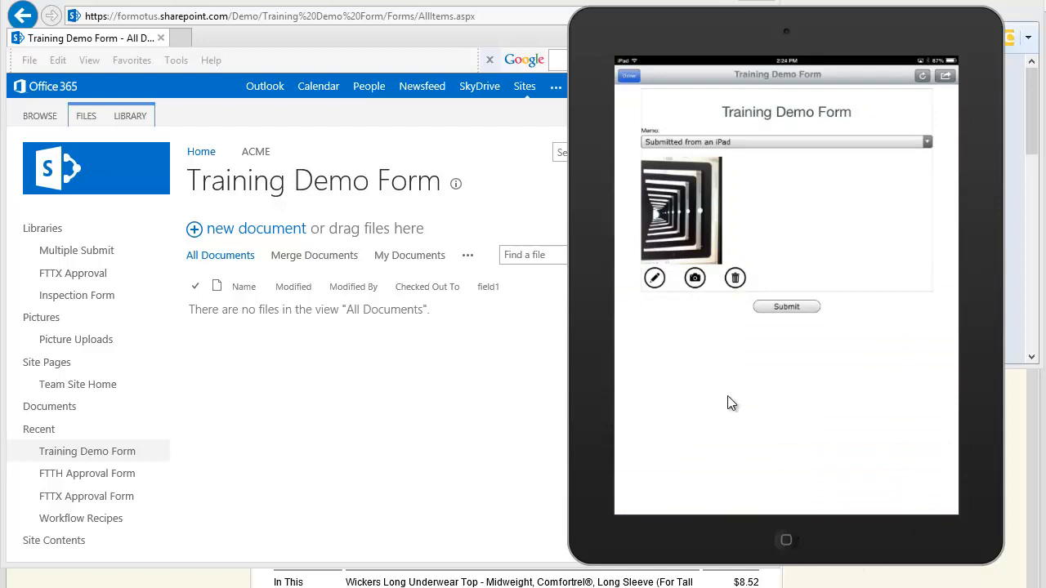
Draw freehand blue markings on the attached photo and finish annotating
left_click(654, 277)
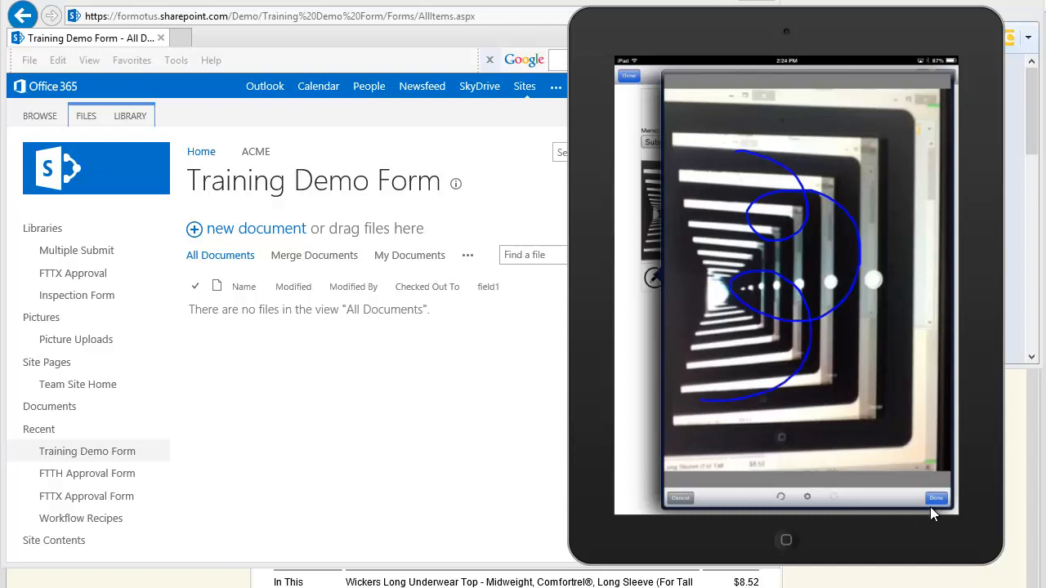
left_click(936, 498)
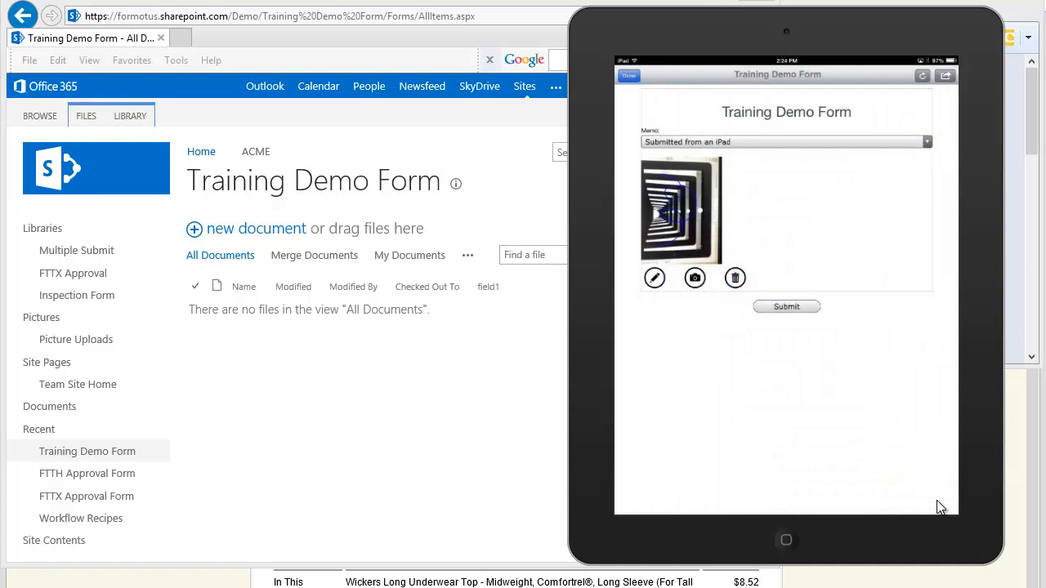
mouse_move(815, 387)
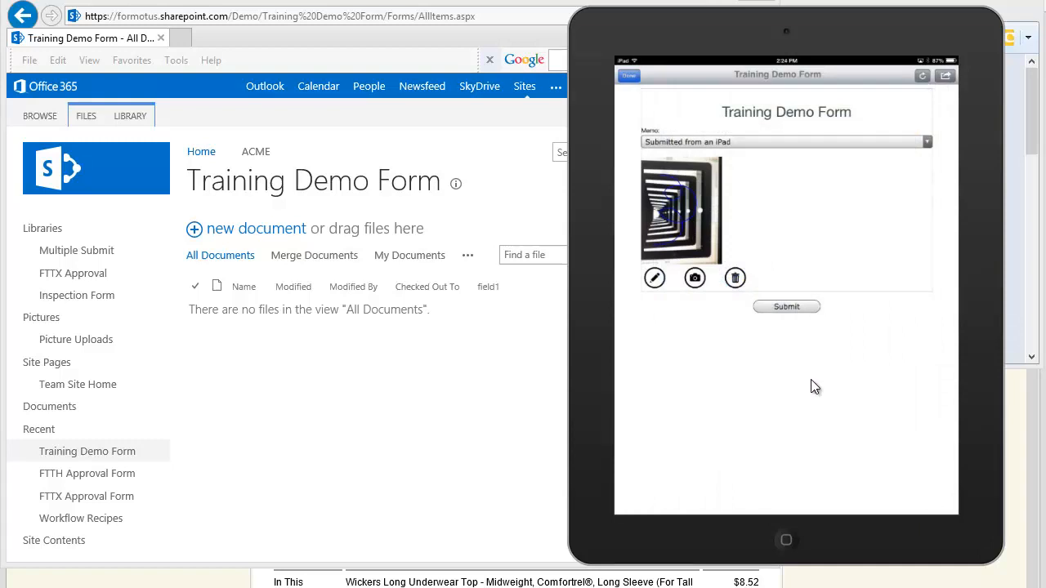
Submit the Training Demo Form and confirm sending the draft
left_click(787, 306)
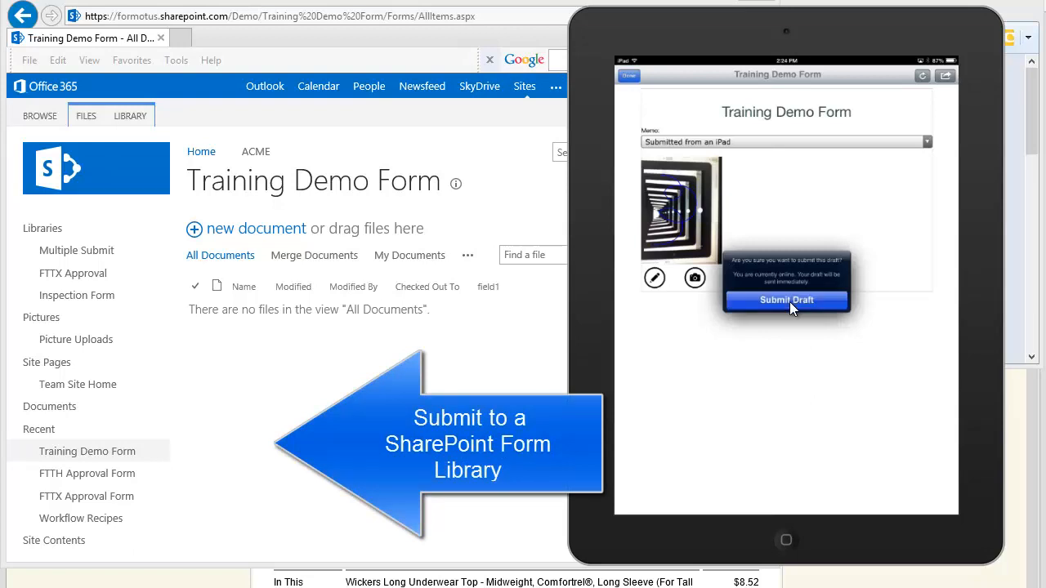
left_click(785, 300)
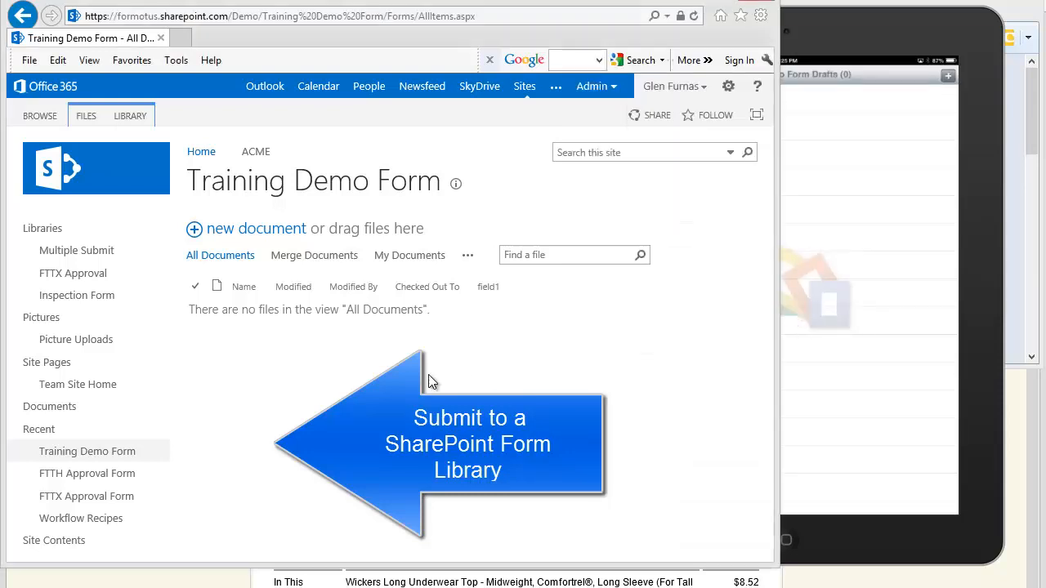
Reload the SharePoint Training Demo Form library page to look for the submission
left_click(694, 16)
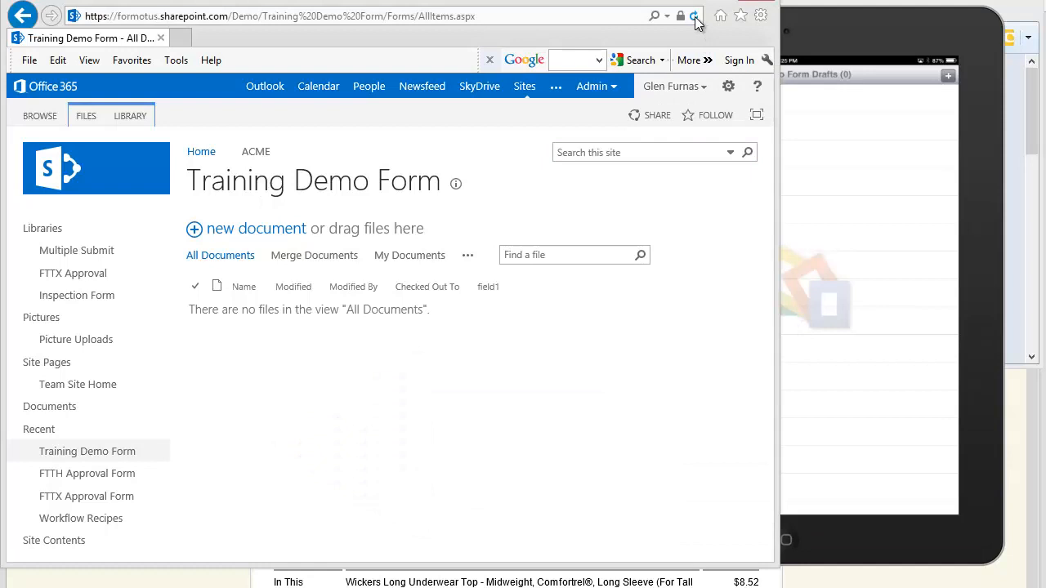
left_click(693, 15)
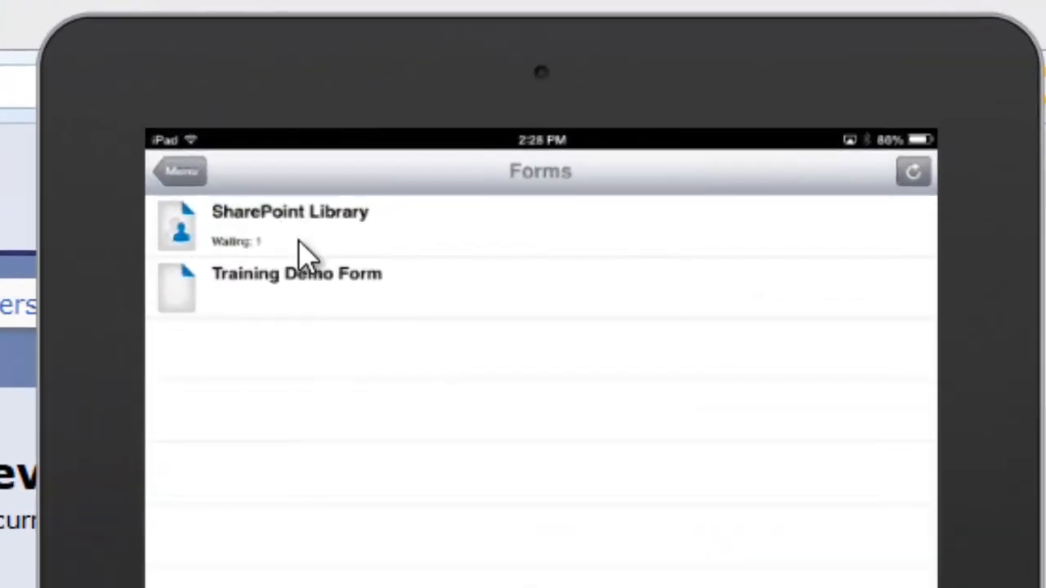
Open the SharePoint Library jobs and select job My Form 2013-11-01T14_24_58
left_click(290, 225)
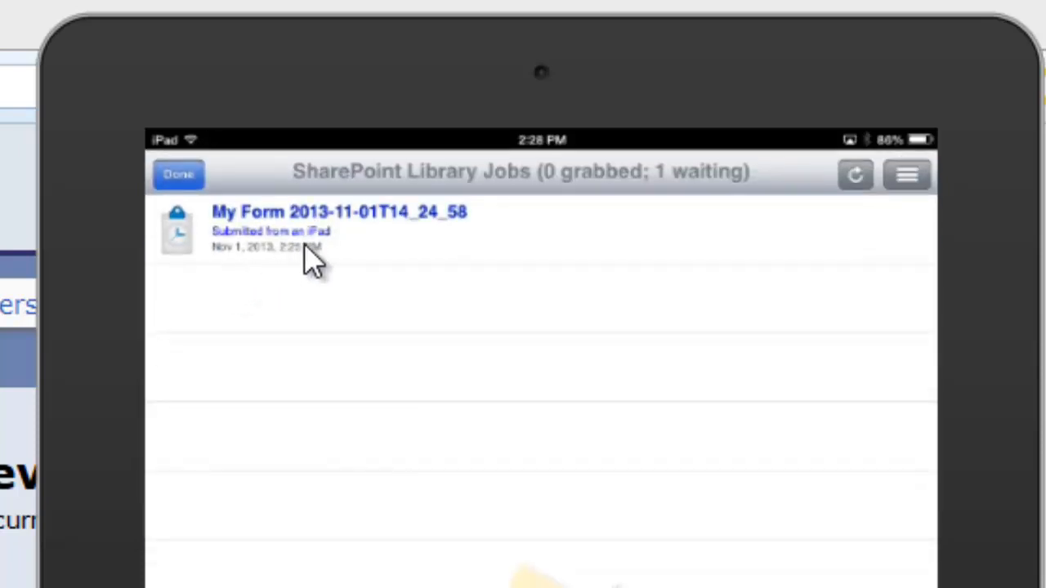
mouse_move(356, 250)
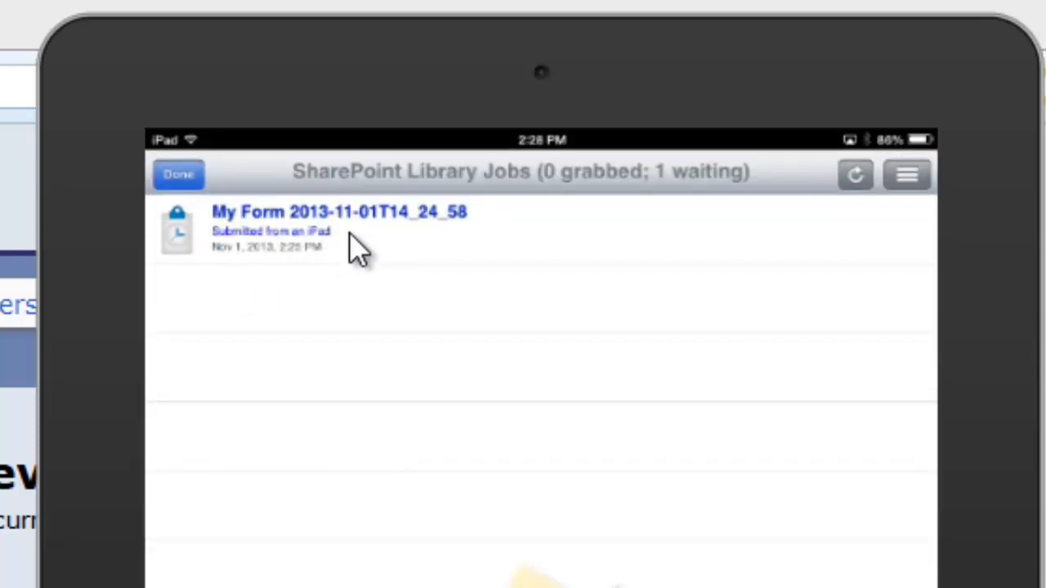
left_click(343, 229)
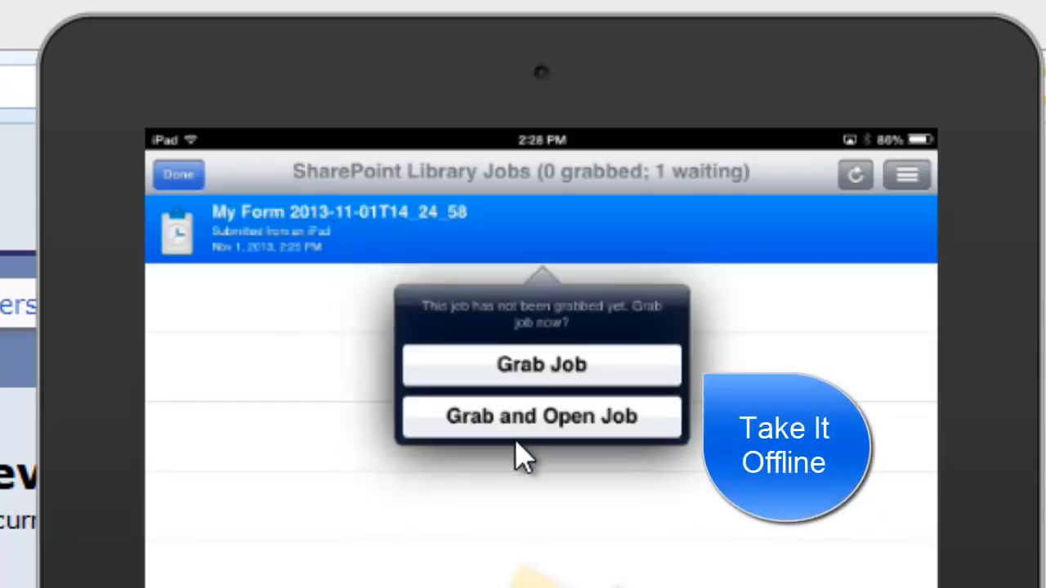
Grab the waiting job and open its Training Demo Form
left_click(541, 365)
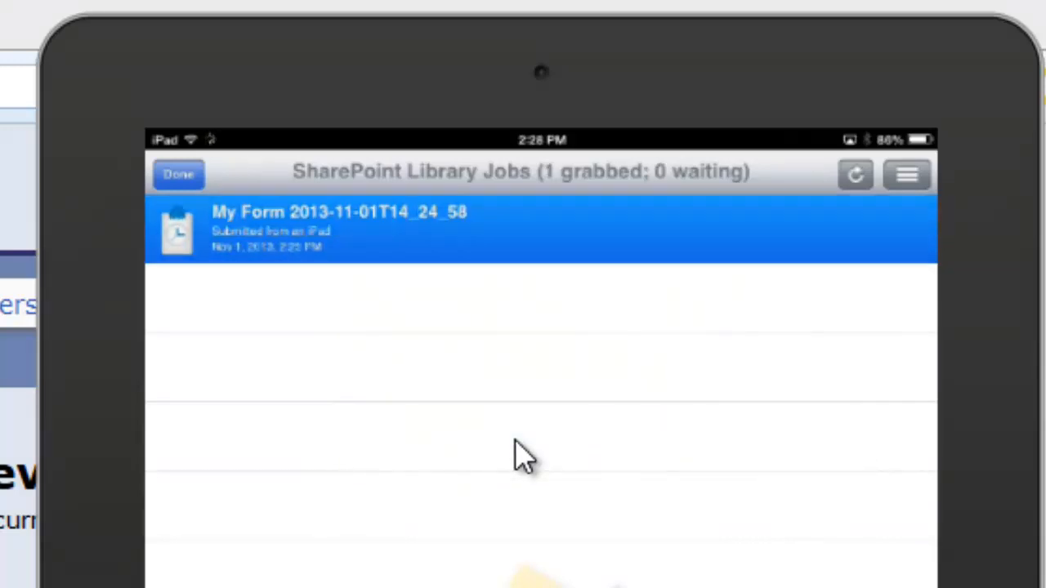
left_click(339, 229)
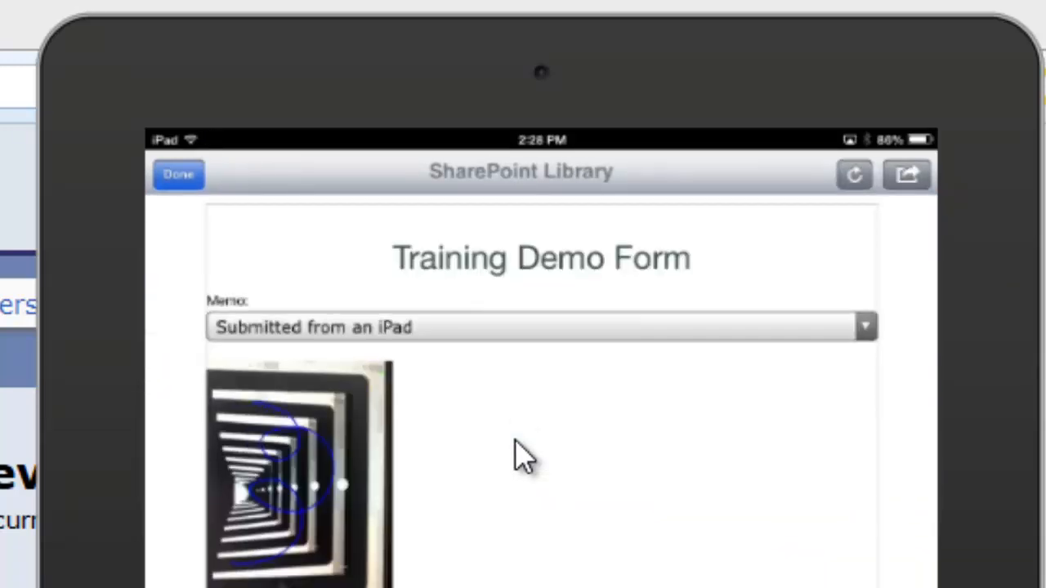